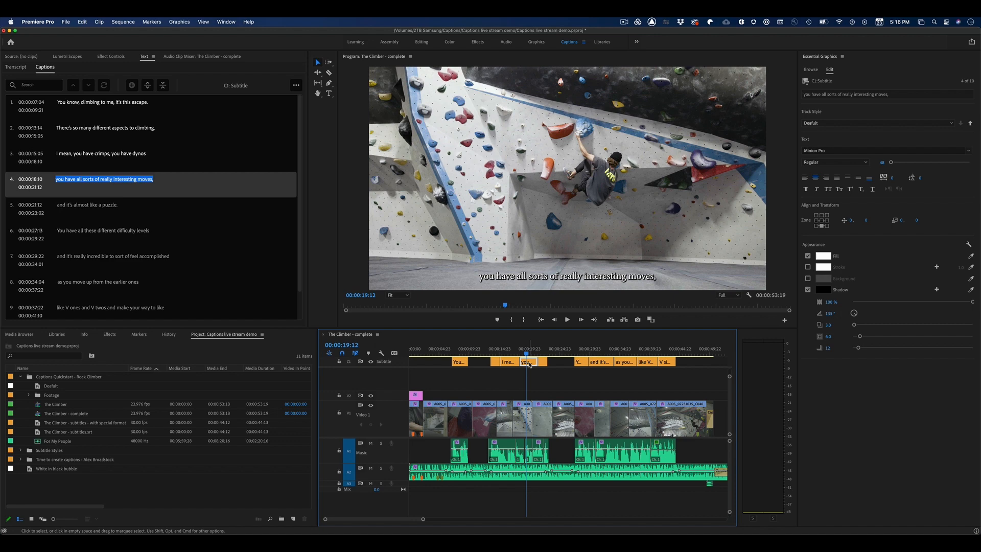
Step: Open Export Media settings for The Climber - complete sequence via the File menu
left_click(65, 21)
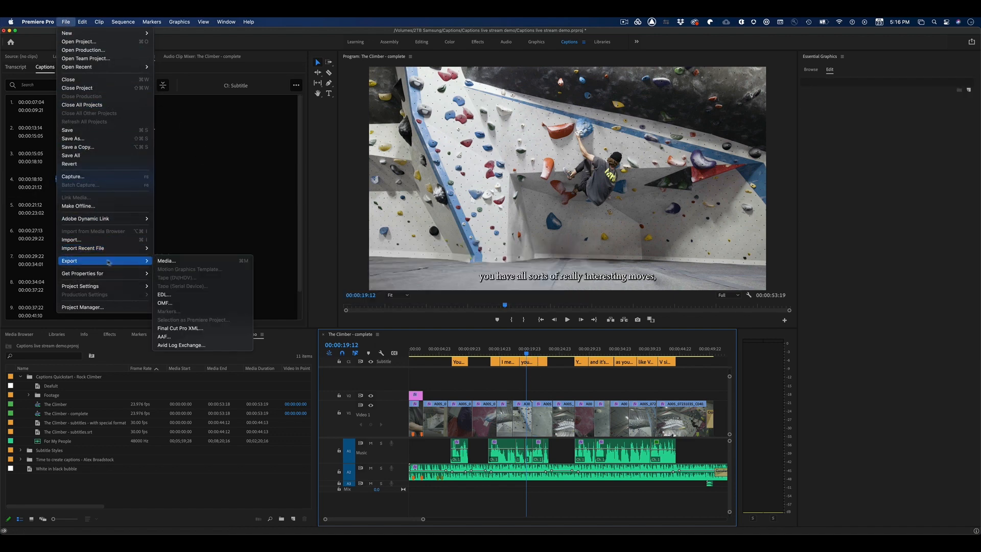
left_click(167, 260)
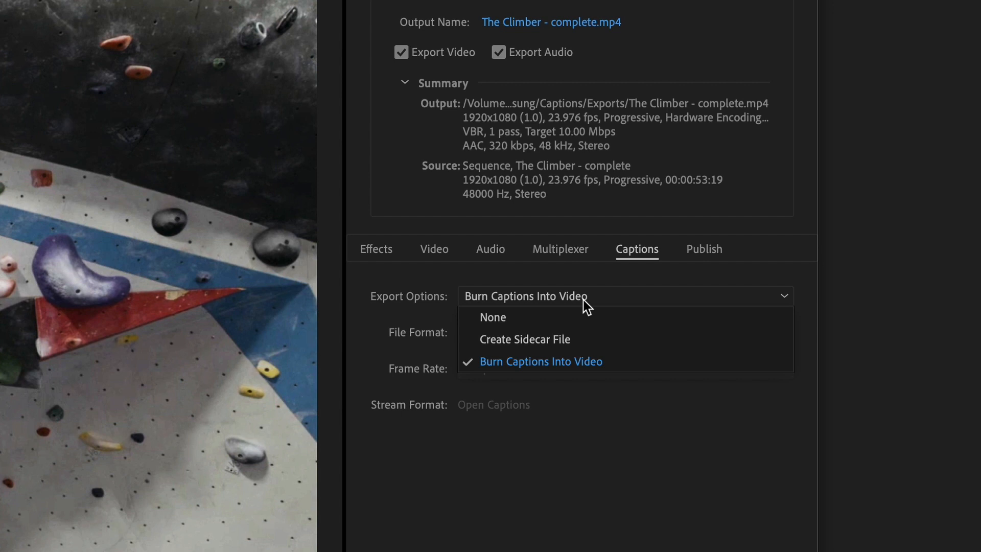
mouse_move(575, 340)
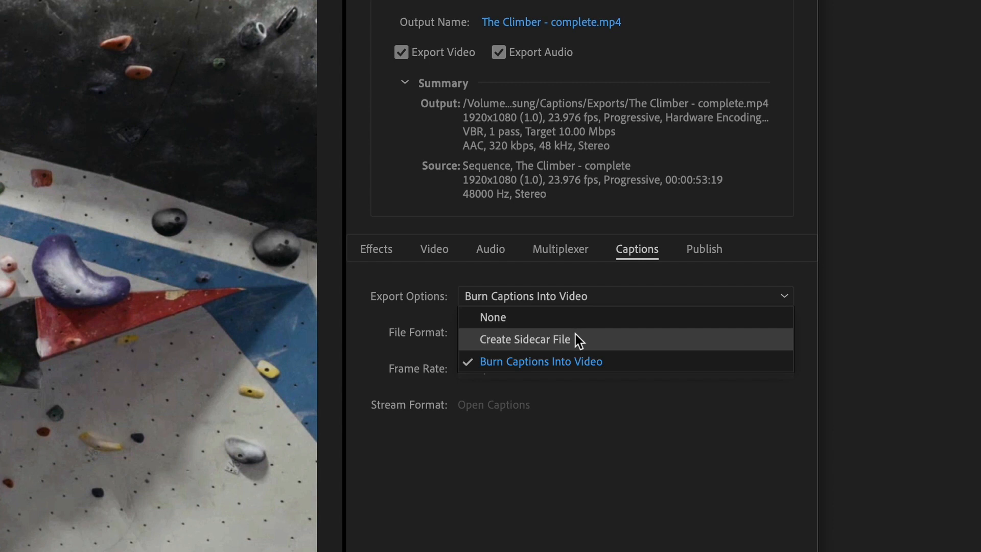
Step: Set caption export to Create Sidecar File in SubRip (.srt) format
left_click(525, 339)
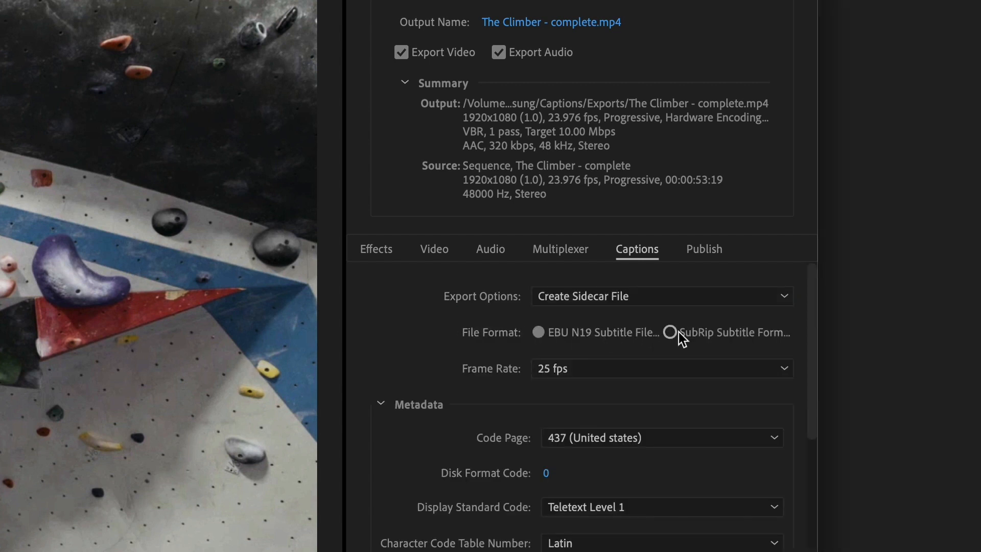
left_click(670, 332)
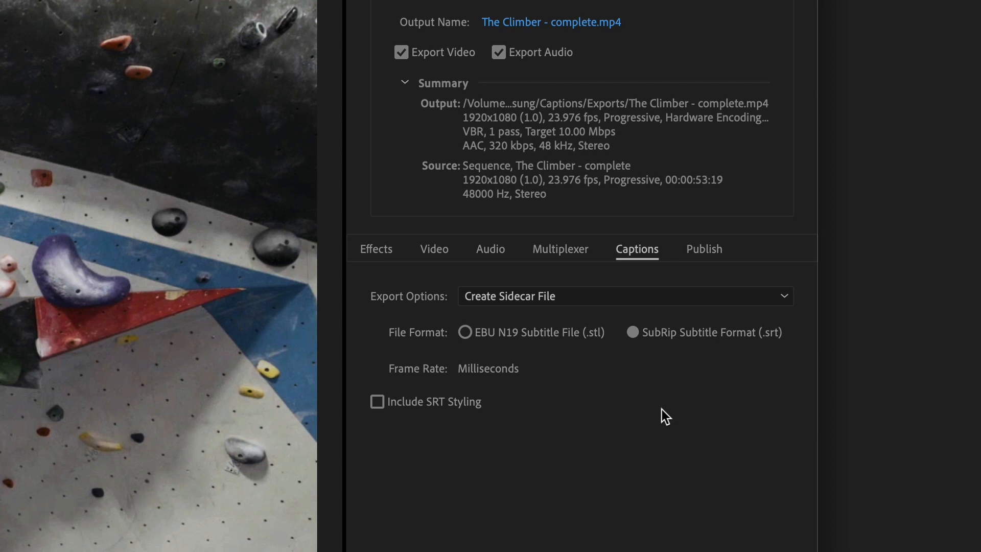
mouse_move(663, 443)
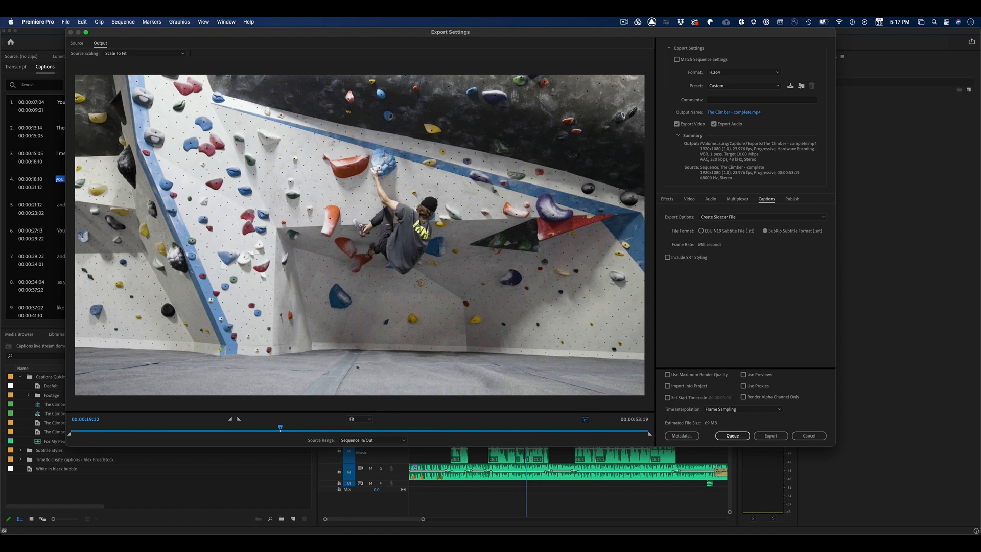
mouse_move(736, 304)
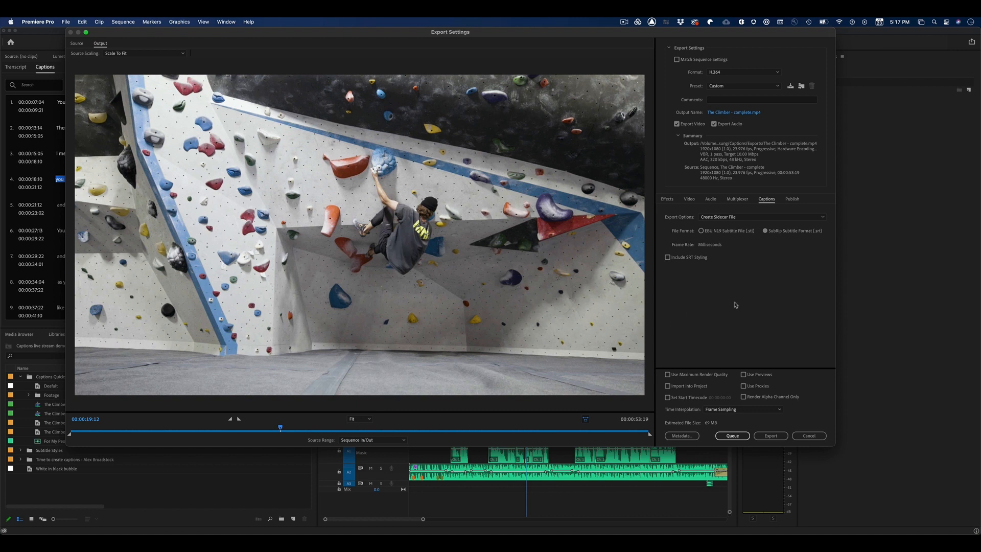
mouse_move(736, 315)
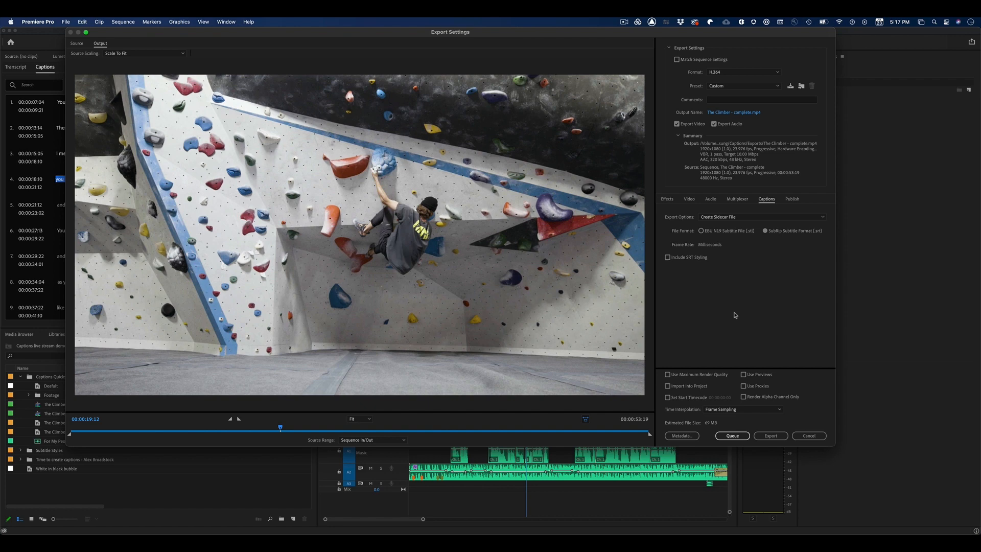
mouse_move(747, 306)
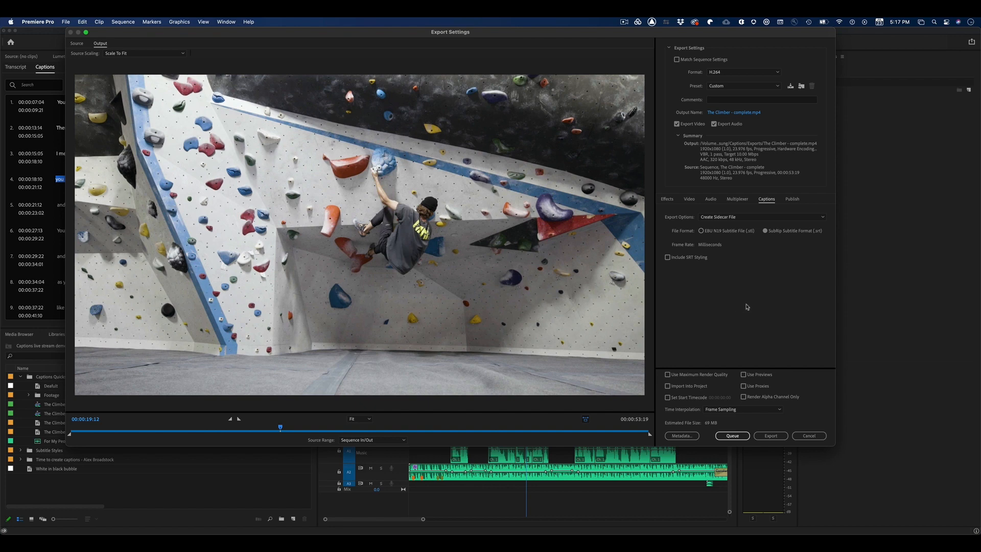
Step: Rename the output file from 'The Climber - complete' to 'The Climber - clean' and save
left_click(733, 112)
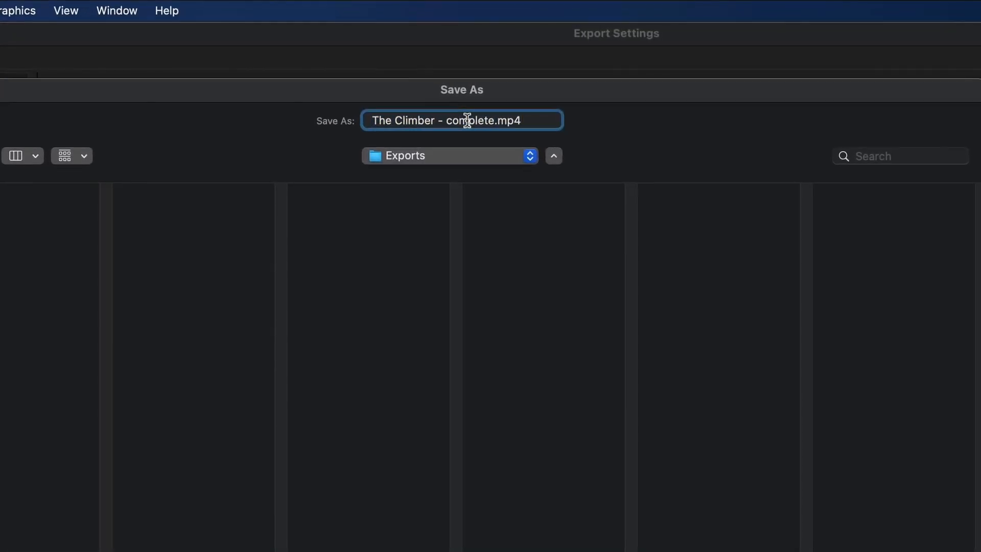
double_click(468, 120)
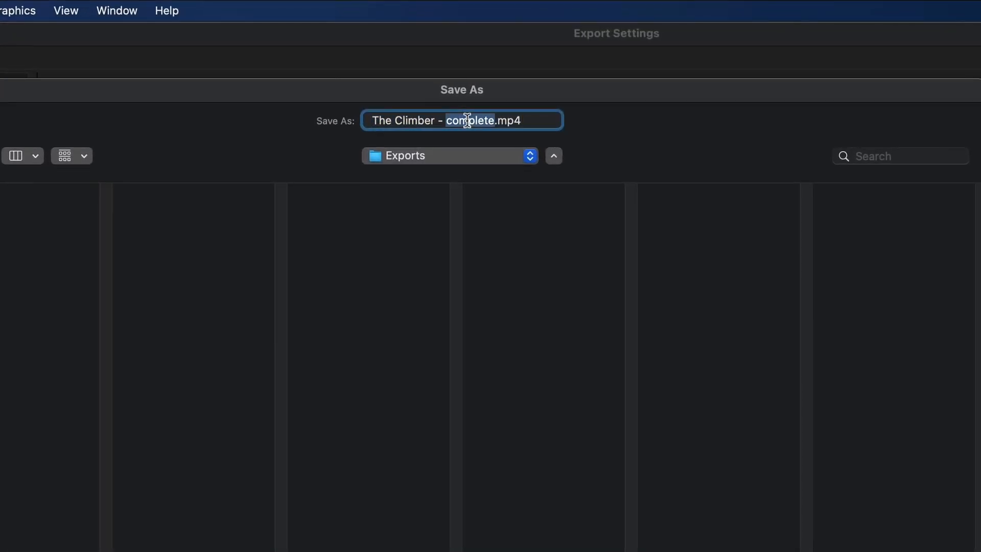
type("clean")
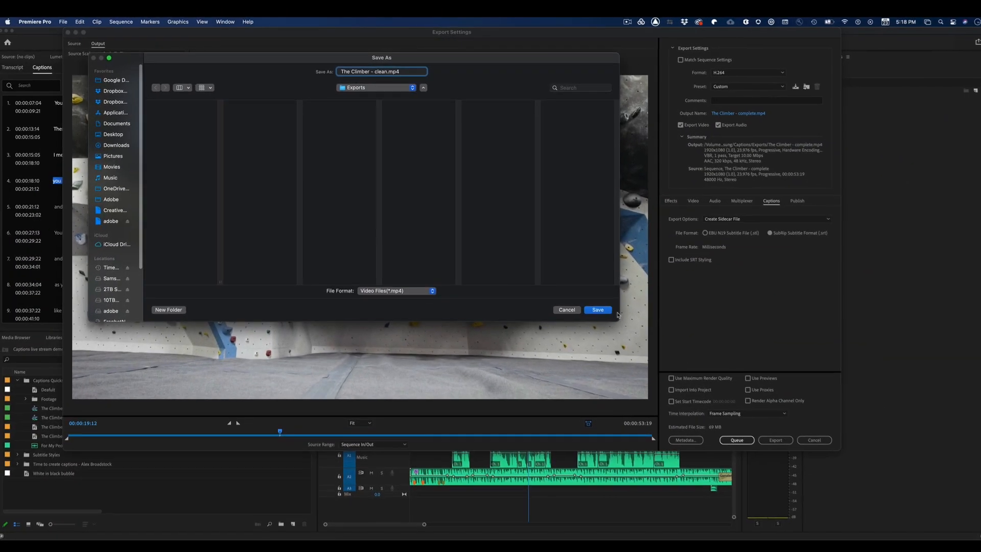
left_click(596, 310)
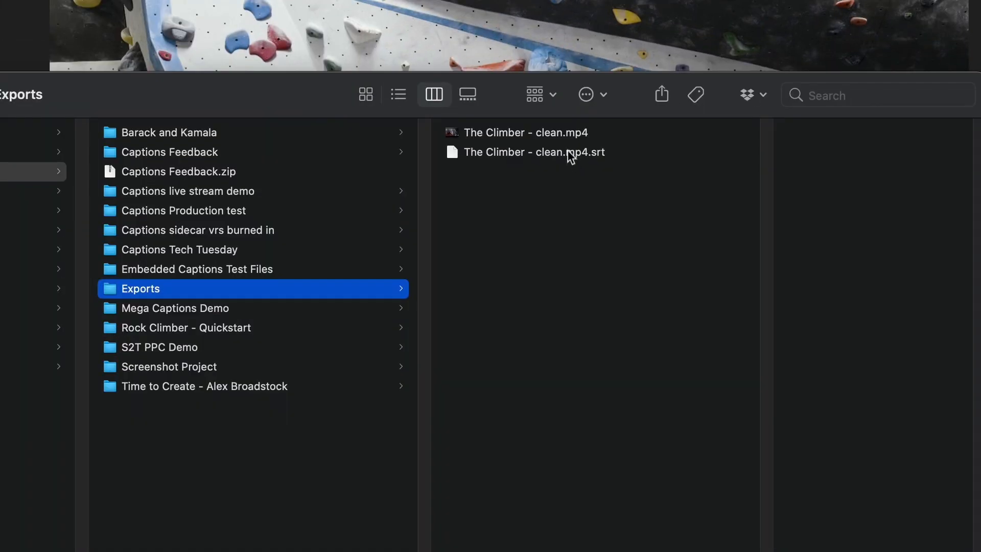
left_click(526, 132)
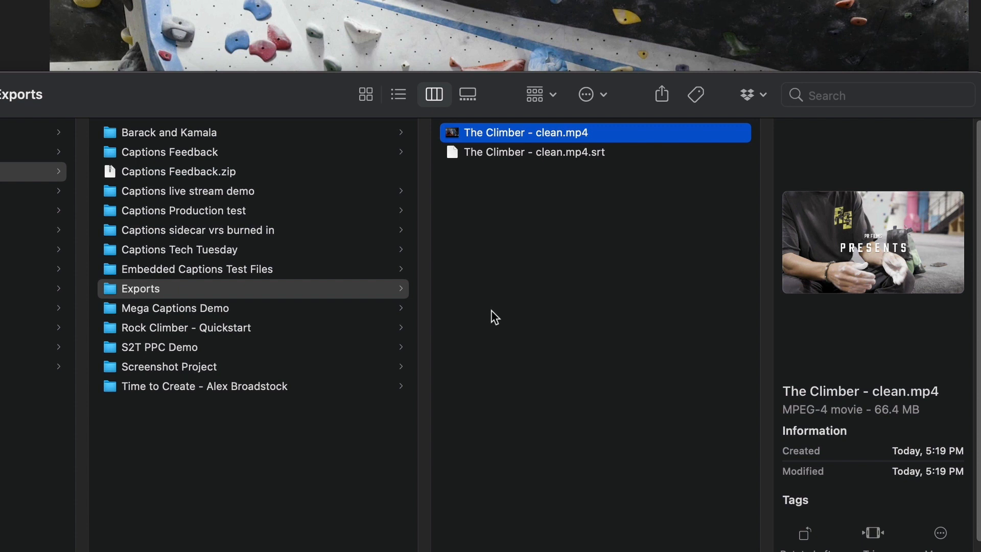
mouse_move(533, 318)
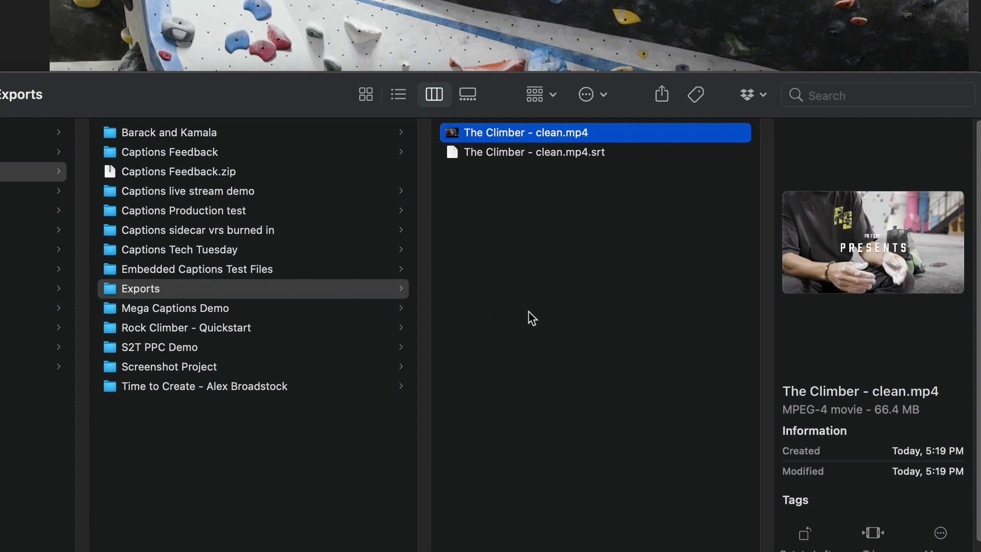
mouse_move(546, 160)
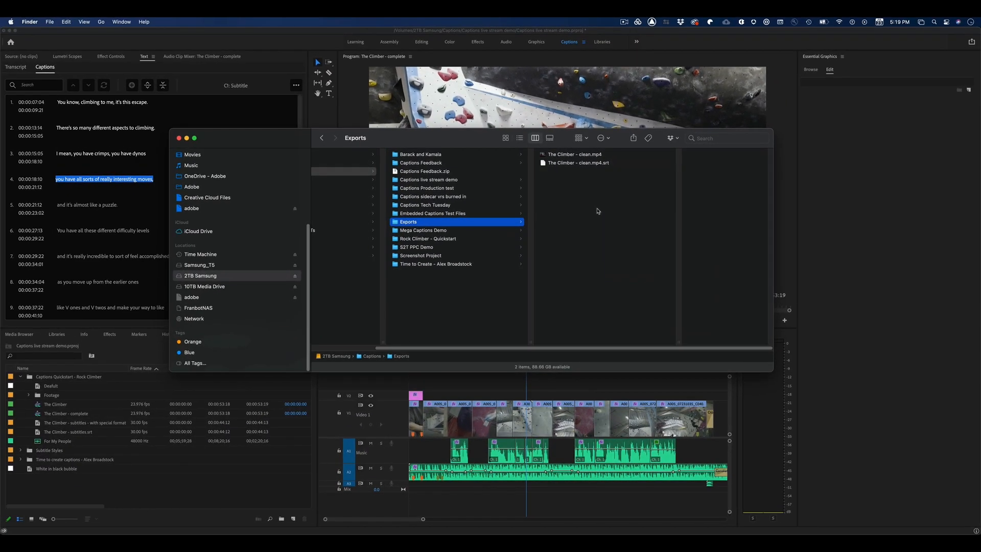
Step: Open the .srt in TextEdit and scroll through its timed caption entries
type("textEdit.app")
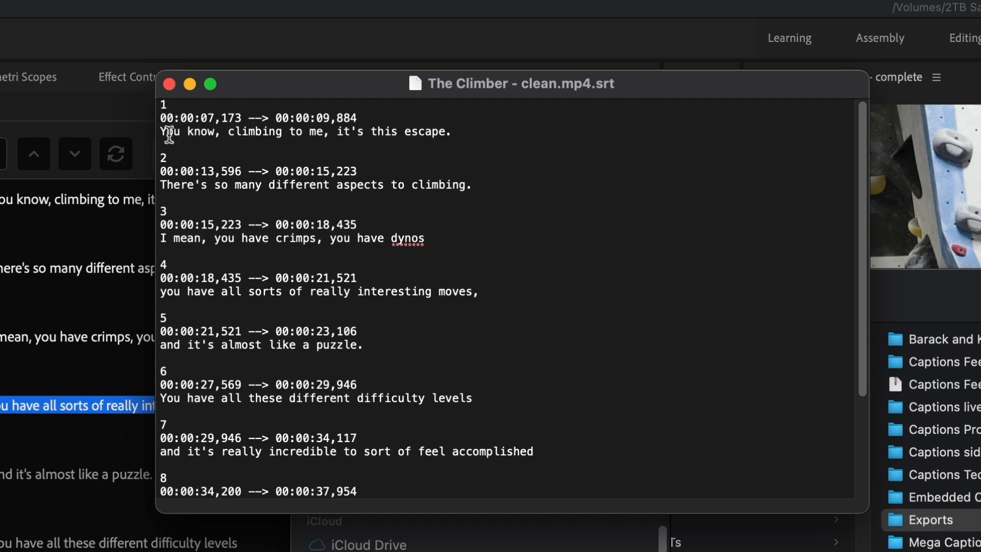
mouse_move(384, 384)
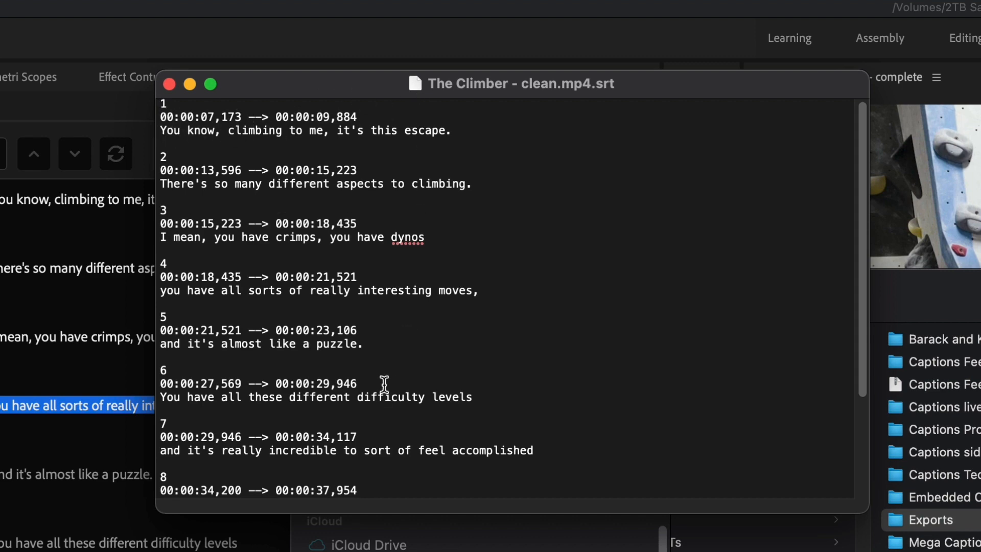
scroll("down", 3)
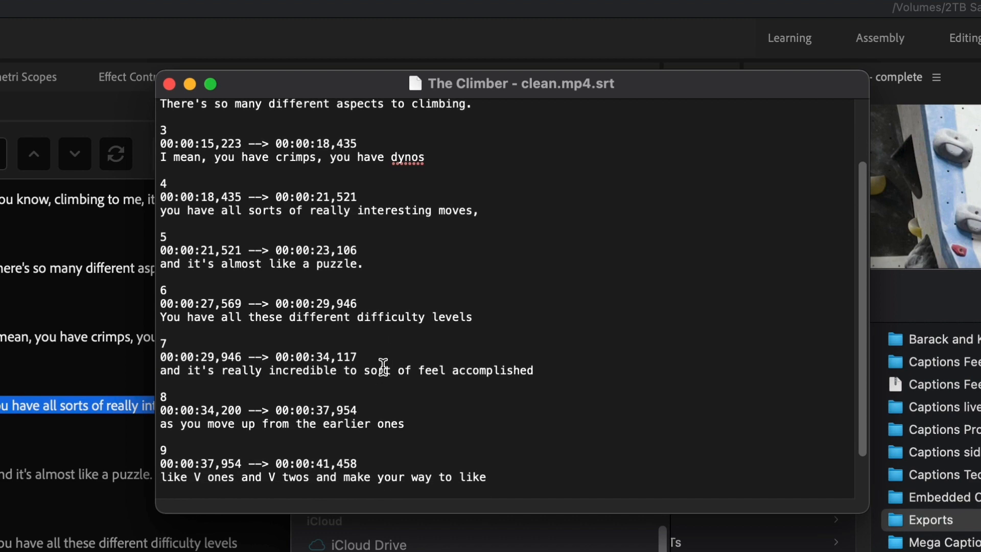
scroll("down", 3)
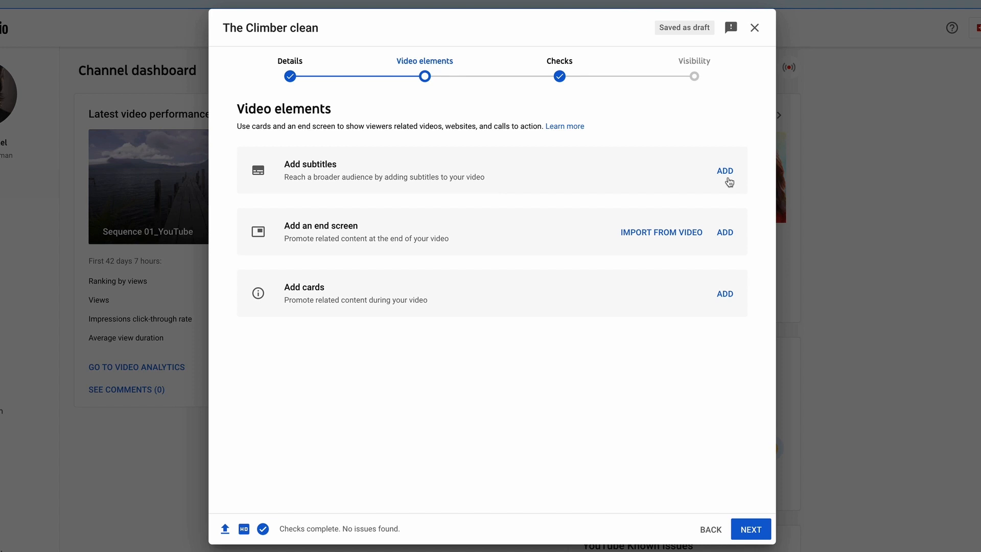
Step: Upload The Climber - clean.mp4.srt as a subtitle file with timing to the YouTube draft
left_click(725, 170)
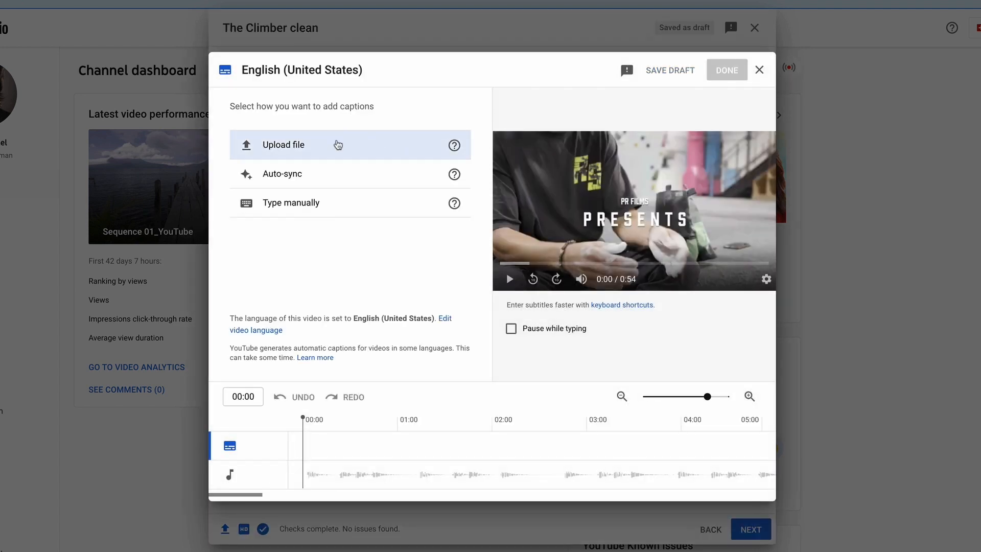
left_click(282, 145)
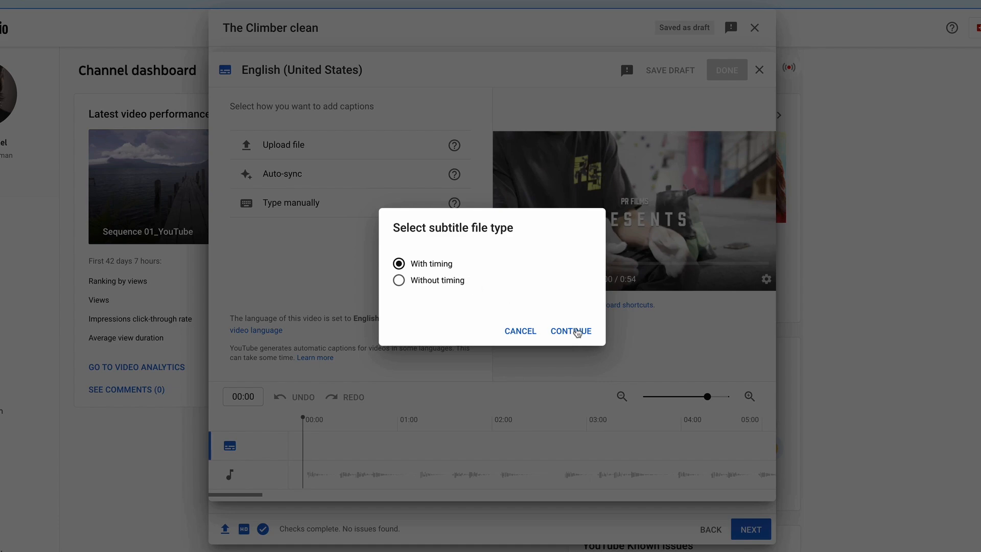
left_click(570, 330)
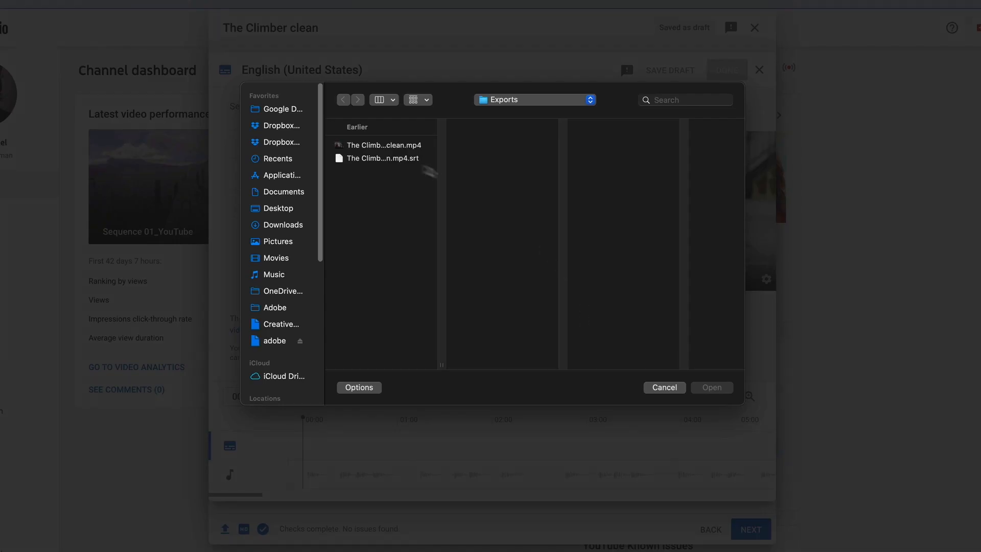
left_click(379, 158)
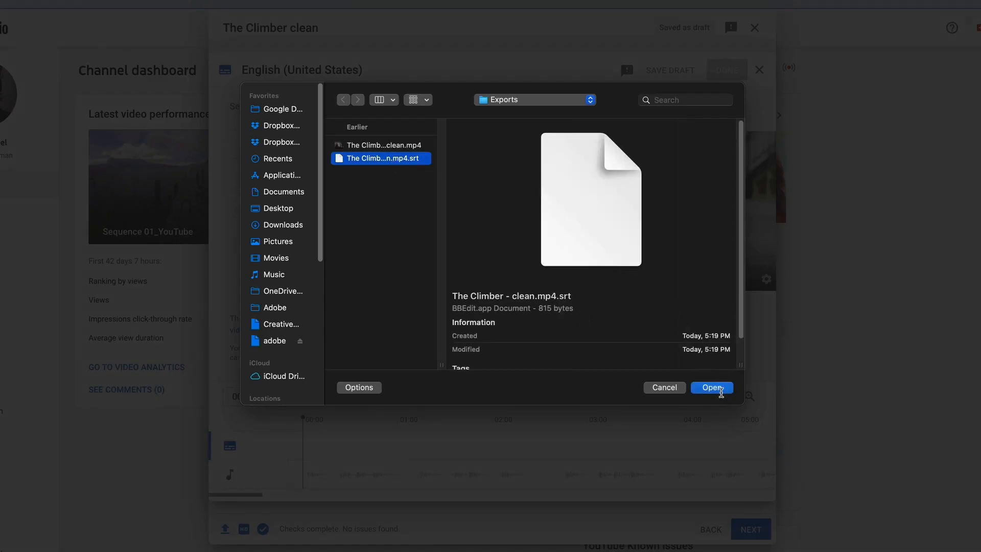
left_click(711, 387)
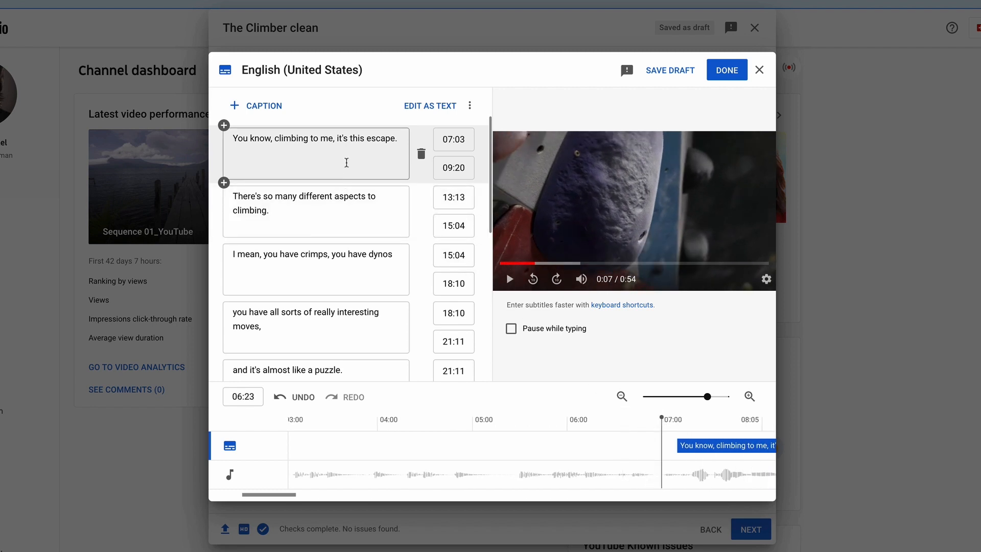
left_click(315, 211)
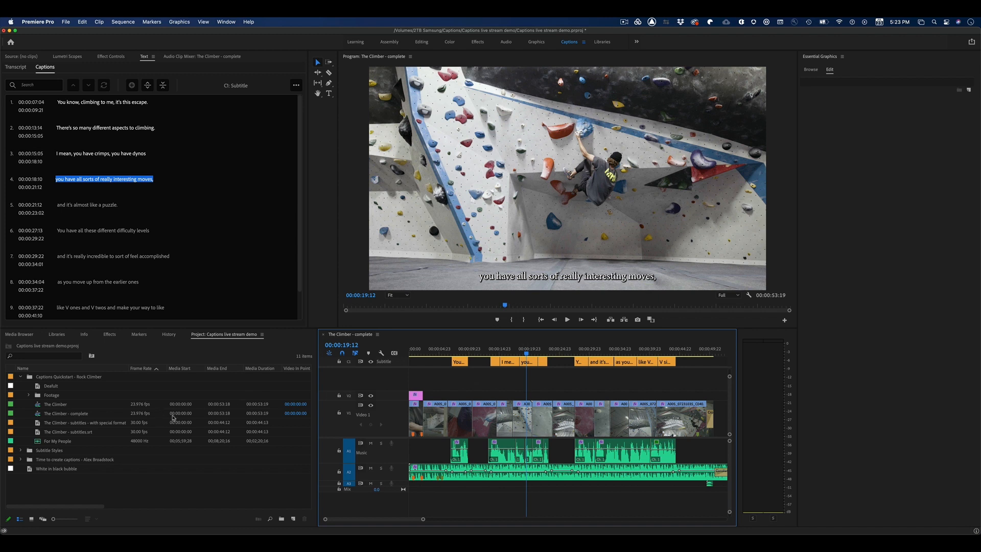
mouse_move(155, 417)
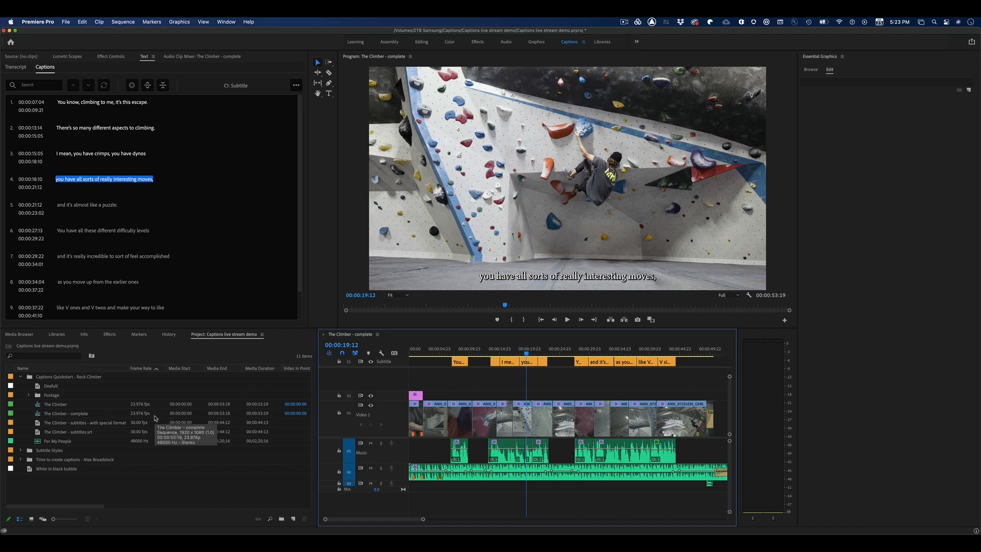
mouse_move(158, 419)
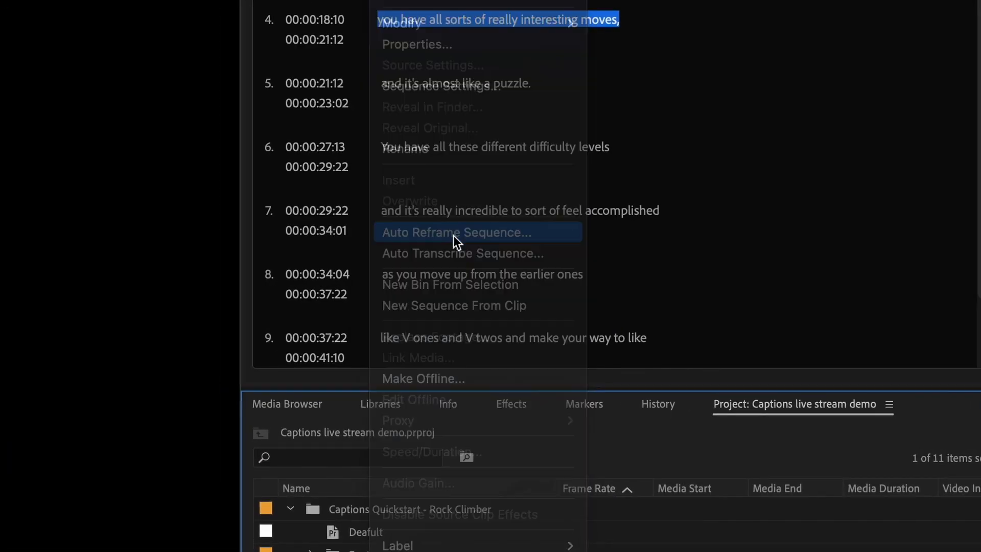
Step: Auto Reframe the sequence into a new Vertical 4:5 copy
left_click(456, 232)
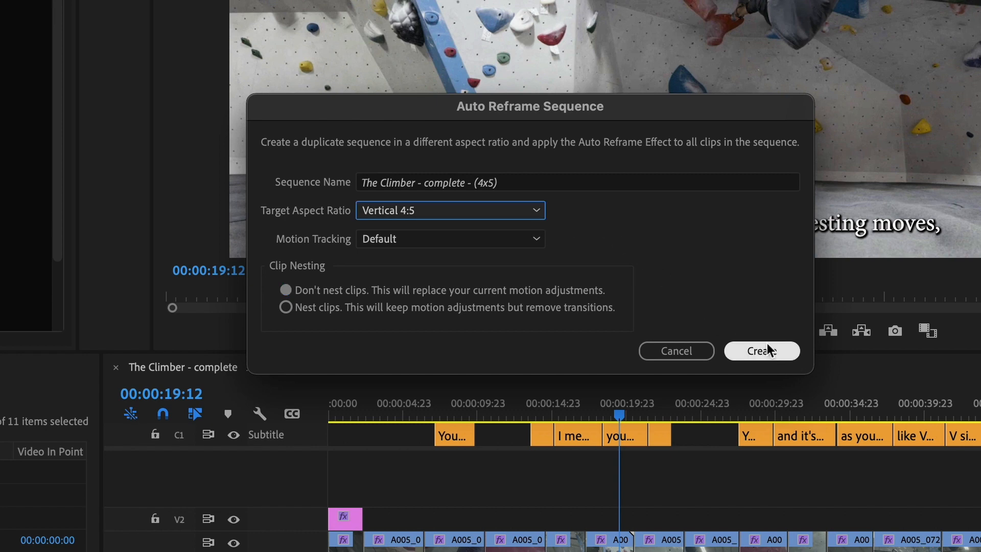
left_click(761, 351)
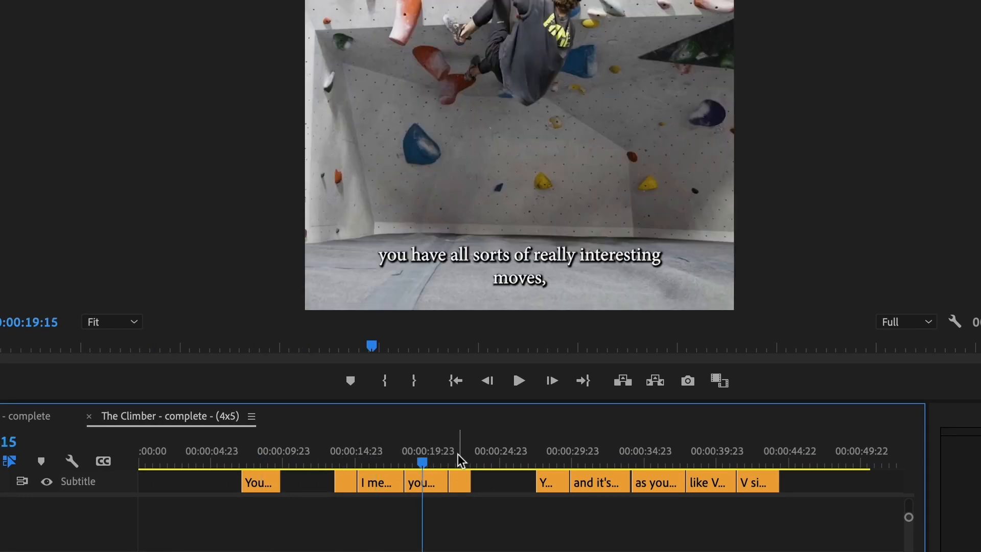
Step: Select a caption and set its Track Style to White in black bubble
left_click(604, 450)
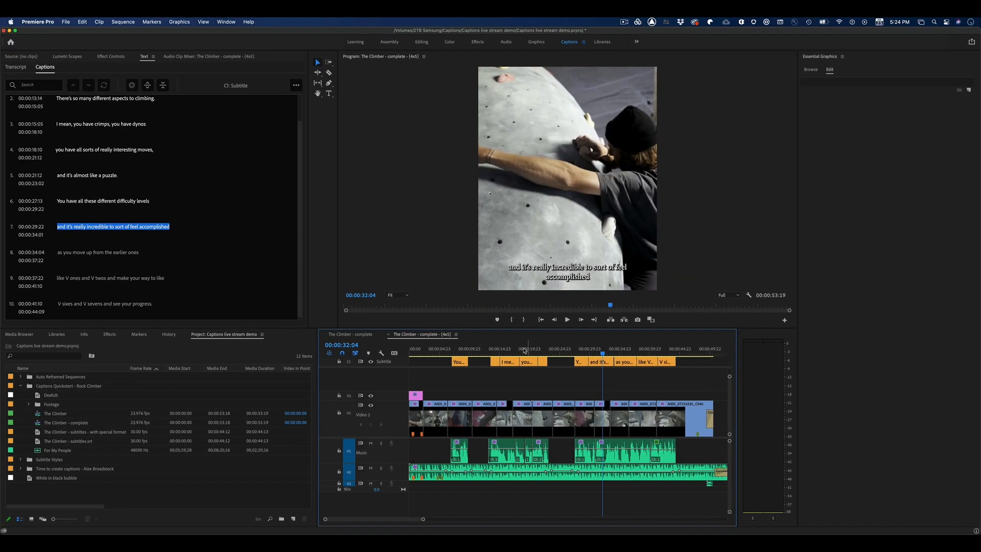
left_click(529, 349)
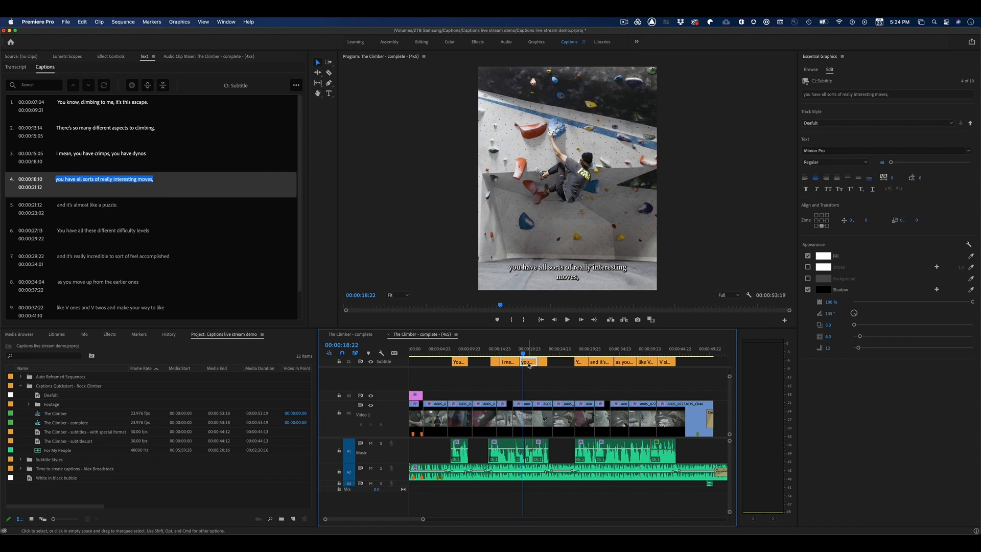
left_click(882, 123)
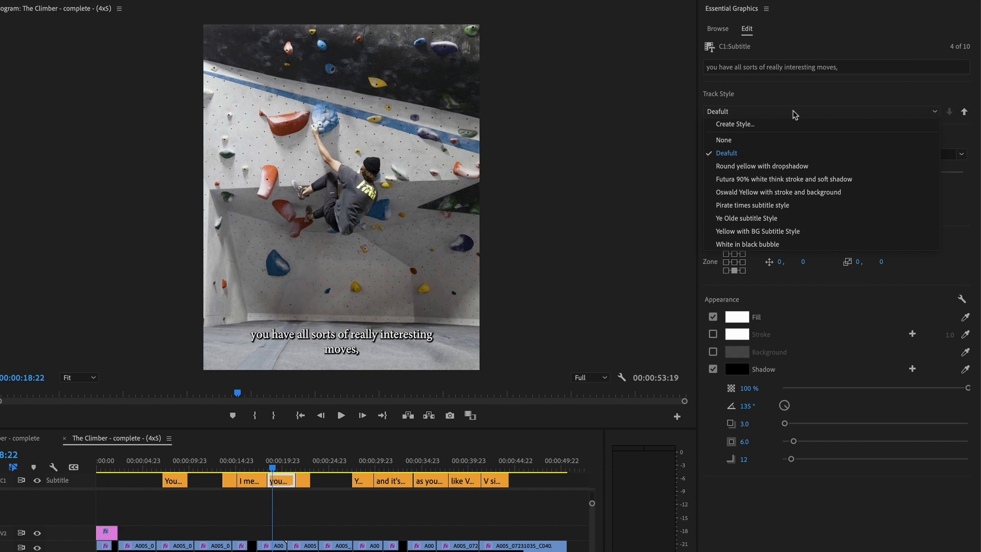
mouse_move(778, 245)
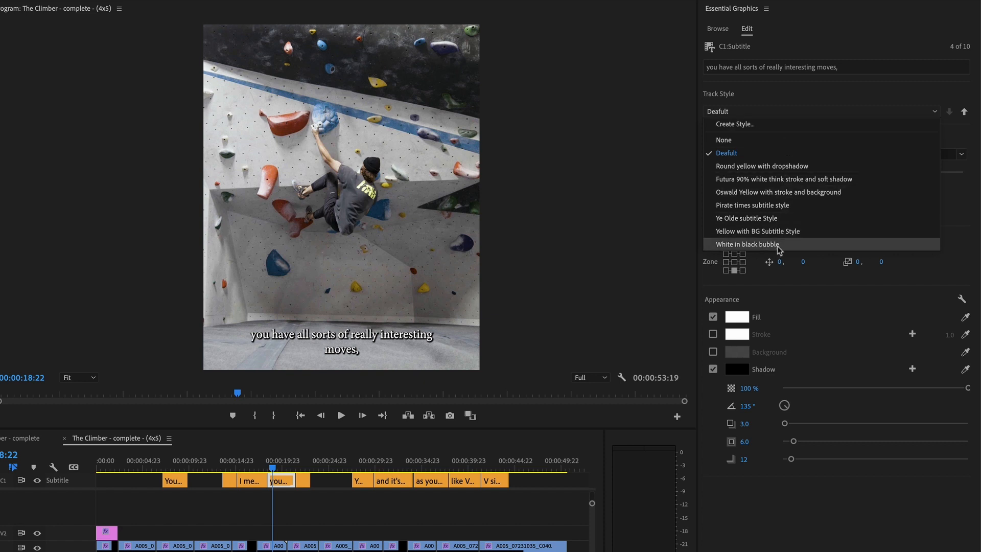
left_click(746, 244)
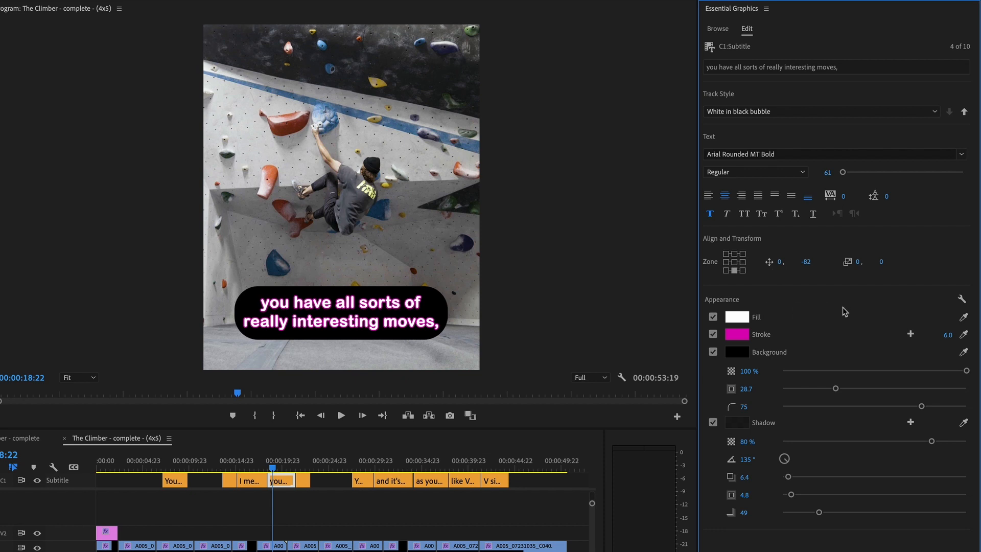
mouse_move(790, 154)
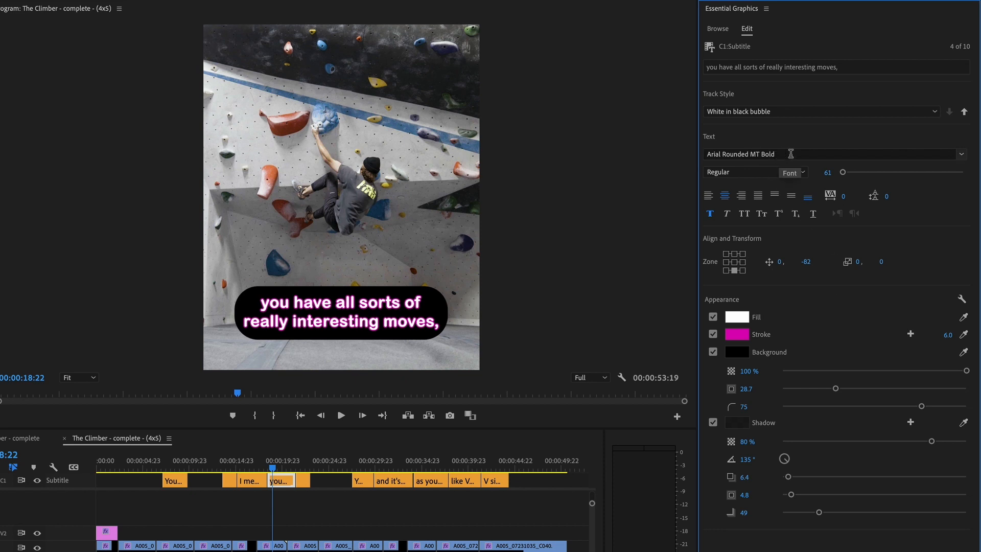
Step: Keep the font and size 61, and lower the bubble corner radius to 46
left_click(959, 154)
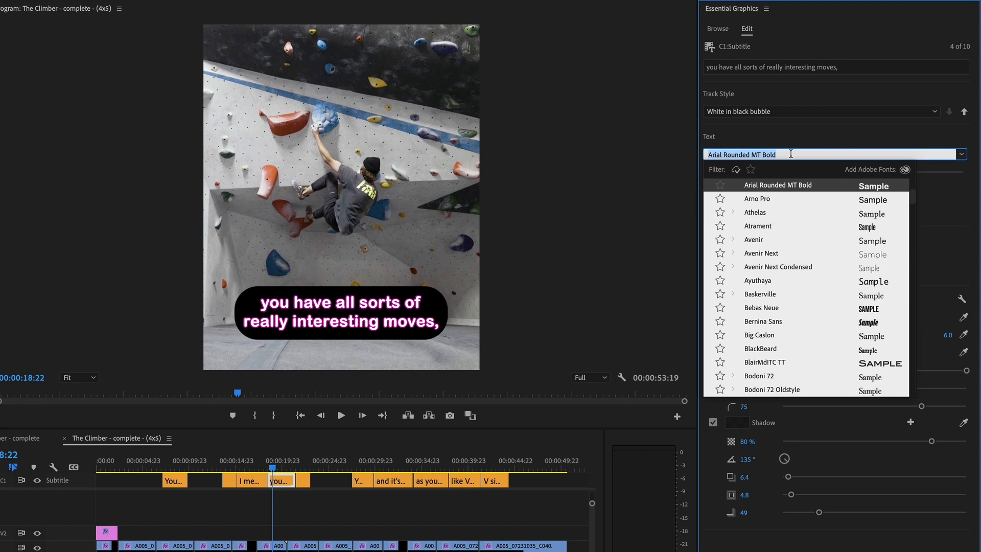
mouse_move(792, 152)
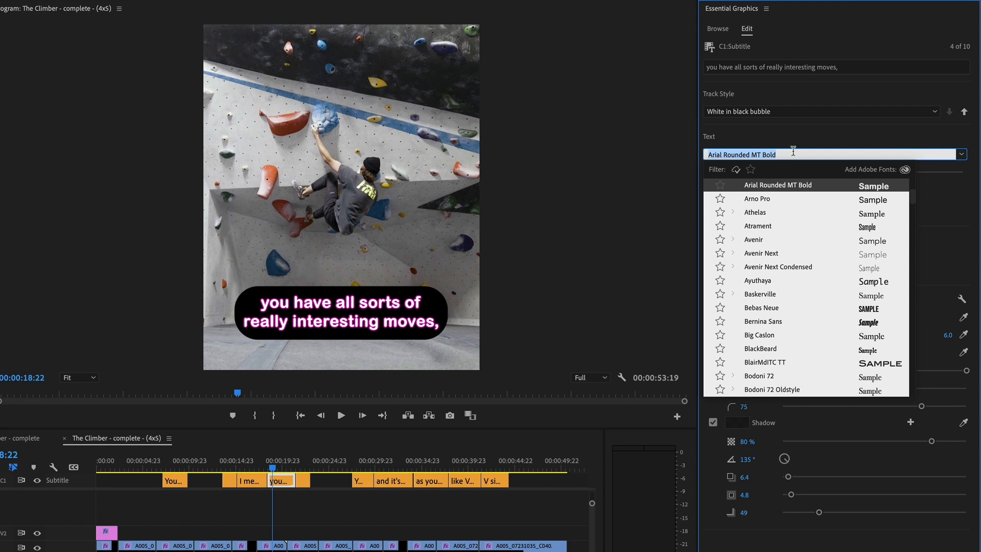
left_click(778, 185)
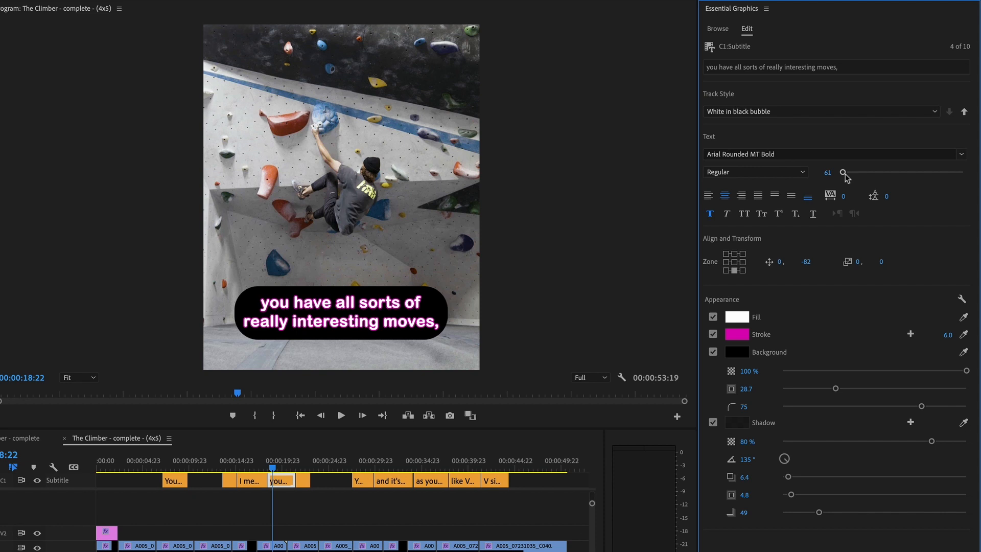
left_click_drag(842, 173, 843, 173)
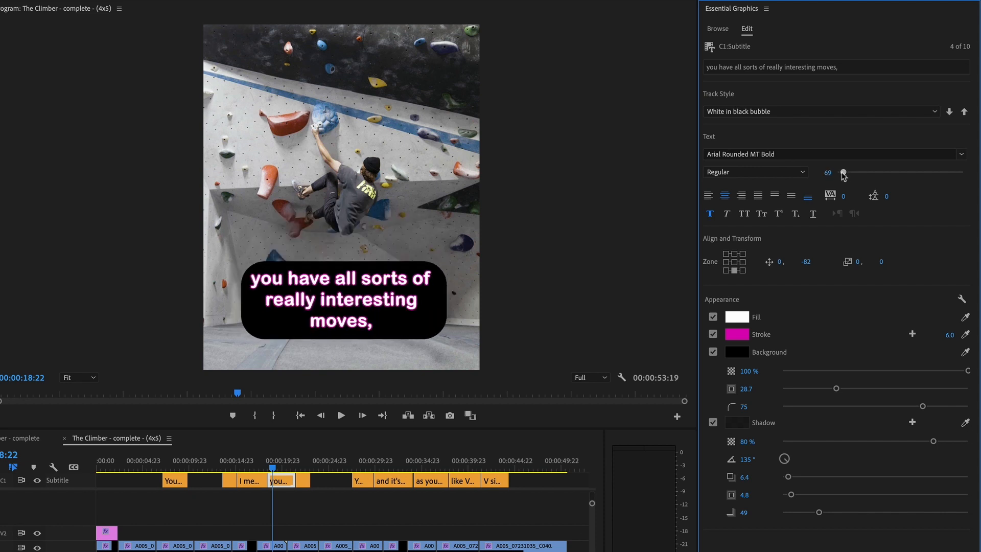
left_click_drag(843, 173, 845, 172)
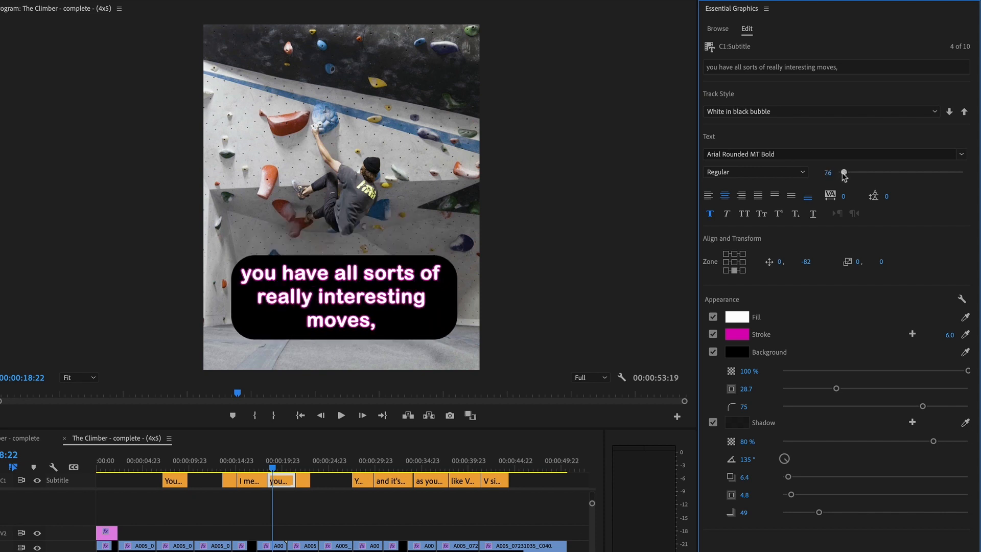
left_click_drag(843, 173, 843, 172)
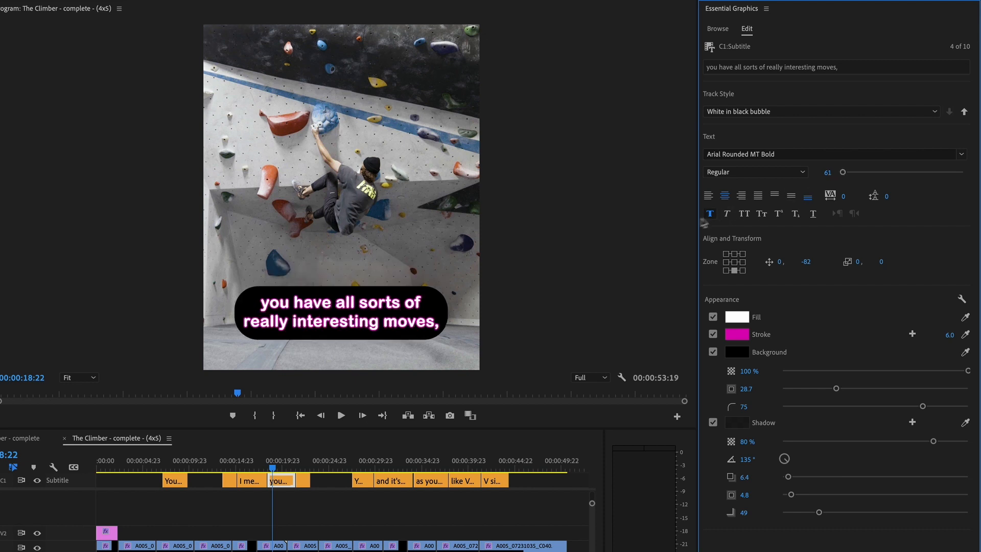
mouse_move(710, 214)
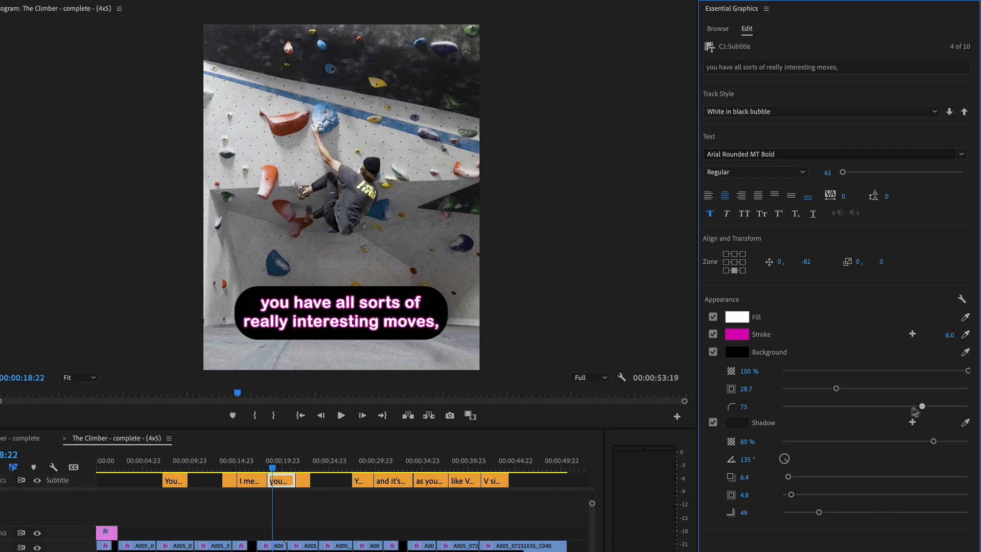
left_click_drag(920, 405, 868, 407)
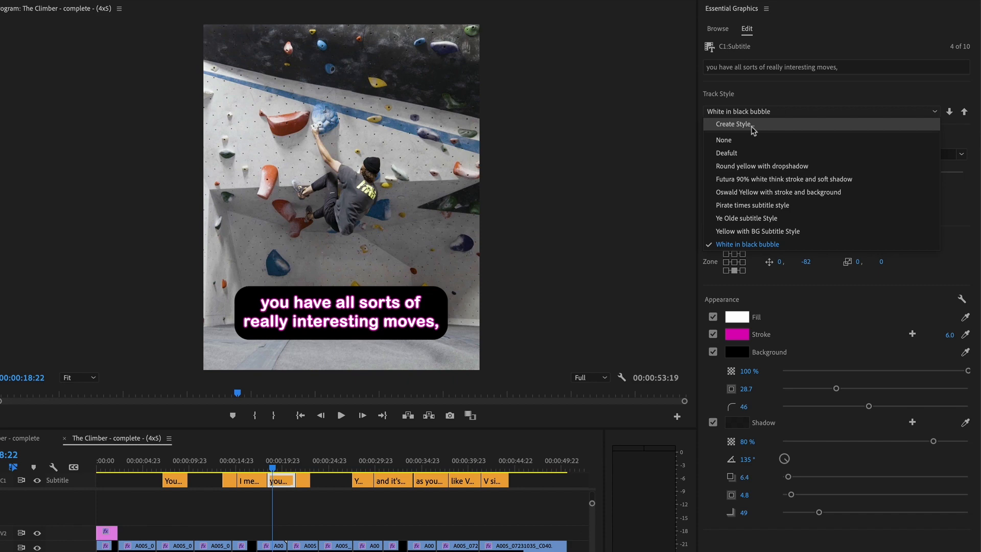
mouse_move(799, 108)
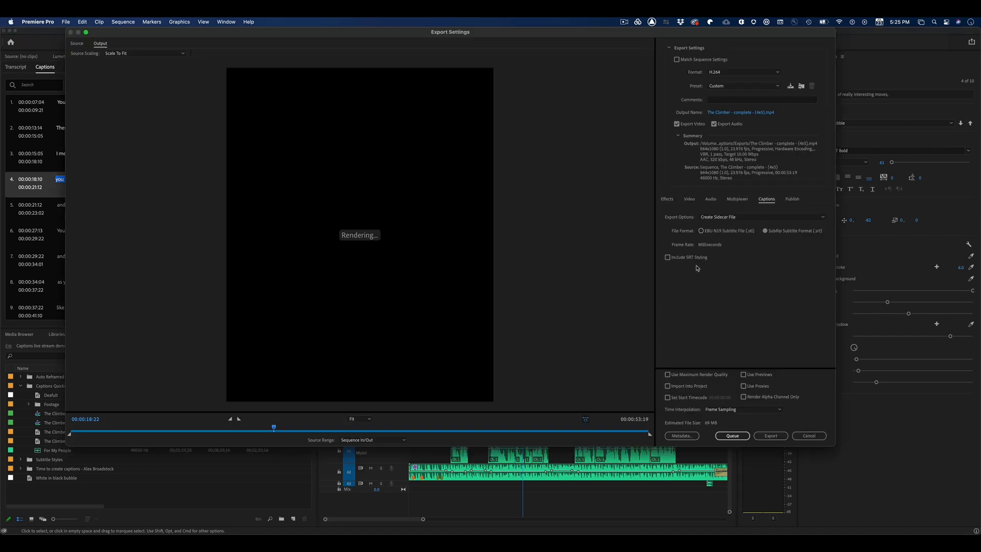
Step: Set the 4:5 export's caption option to Burn Captions Into Video
left_click(741, 218)
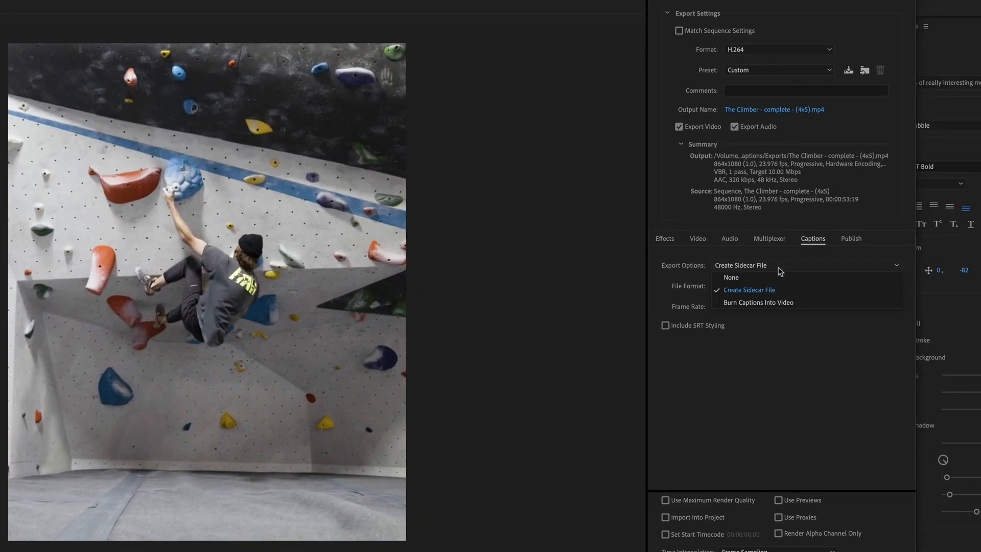
left_click(757, 302)
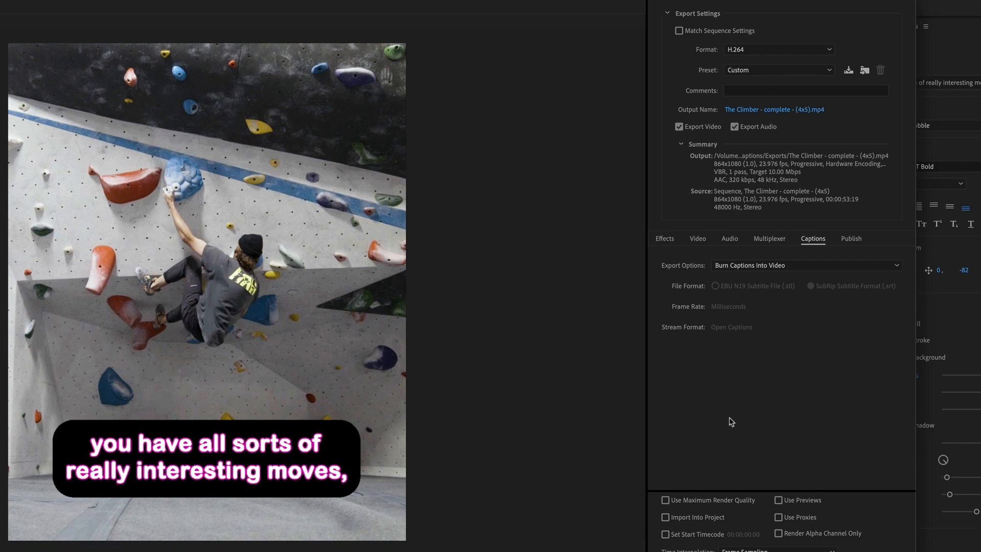
mouse_move(728, 422)
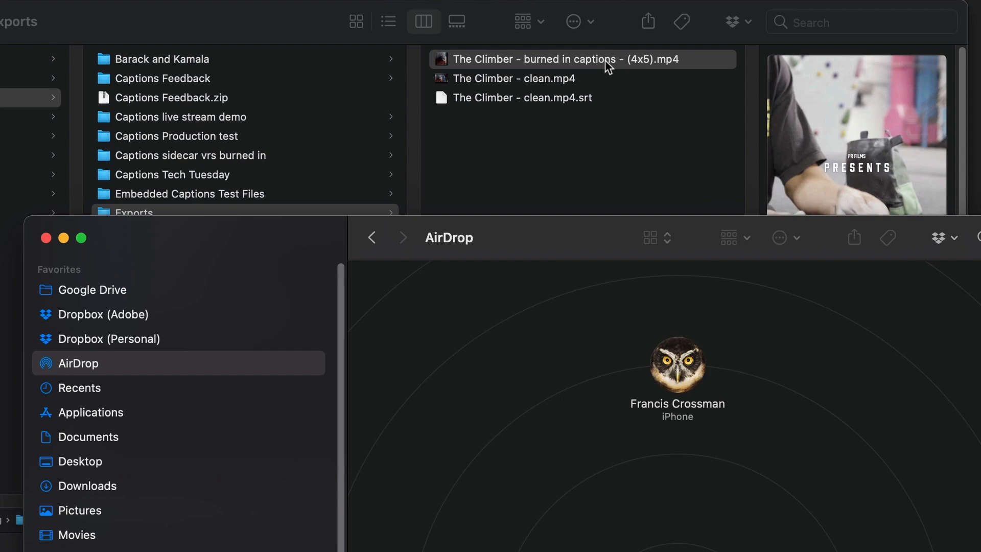
Step: Send The Climber - burned in captions - (4x5).mp4 to the nearby iPhone via AirDrop
left_click(677, 364)
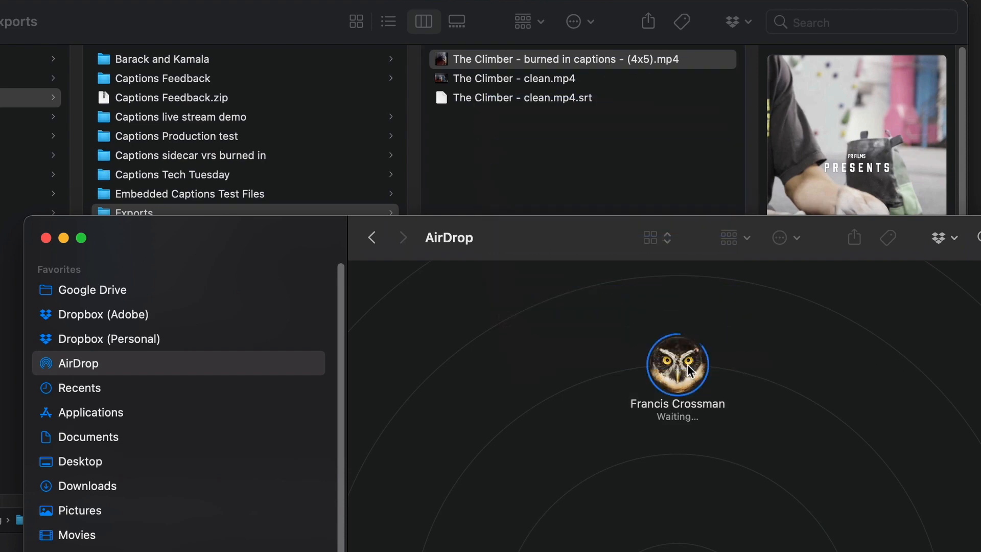